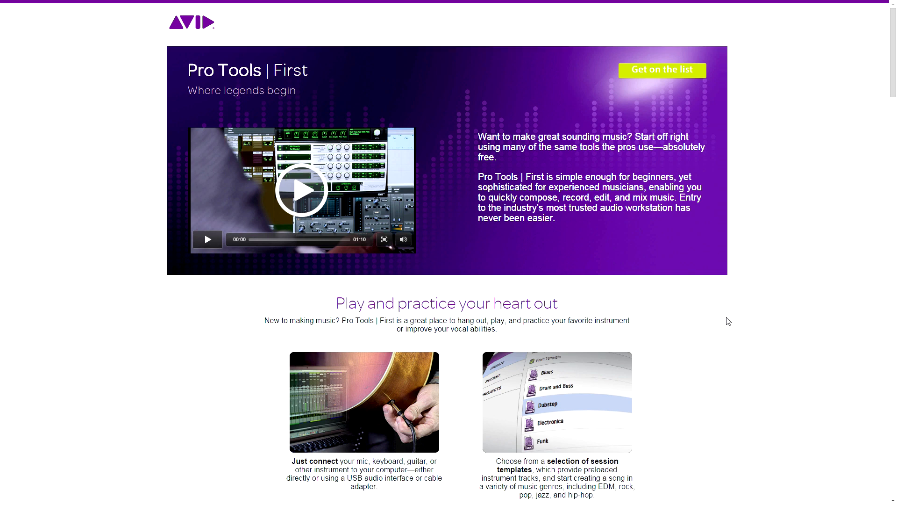
{"action": "mouse_move", "coordinate": [736, 343]}
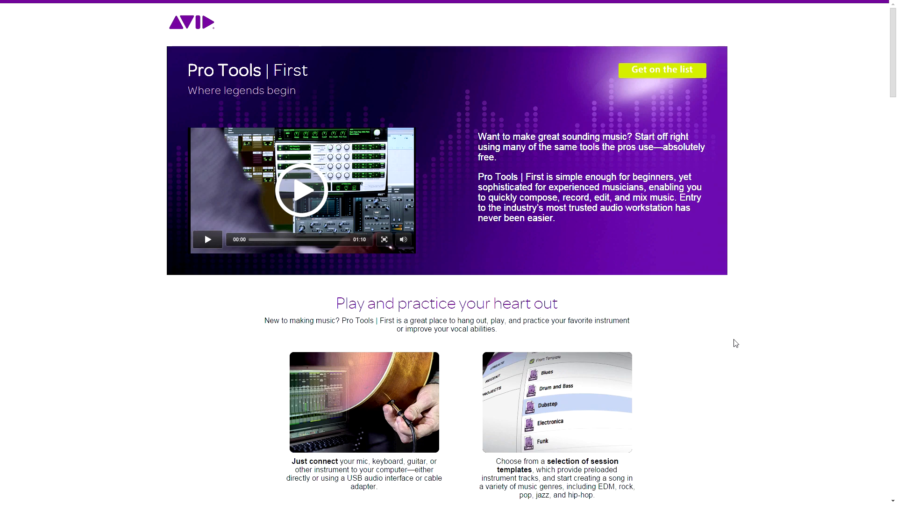
Browse the Pro Tools | First page and open its 'Become a legend' sign-up form.
{"action": "scroll", "scroll_direction": "down", "scroll_amount": 3}
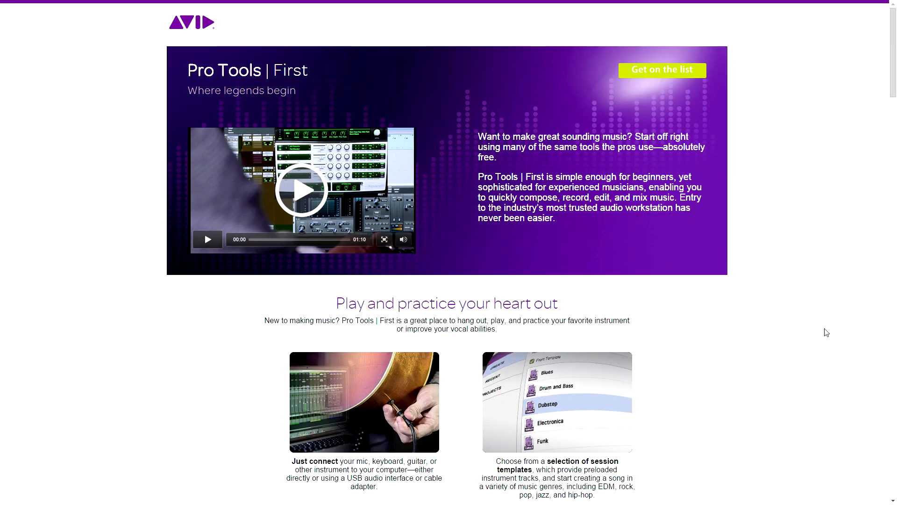
{"action": "mouse_move", "coordinate": [767, 334]}
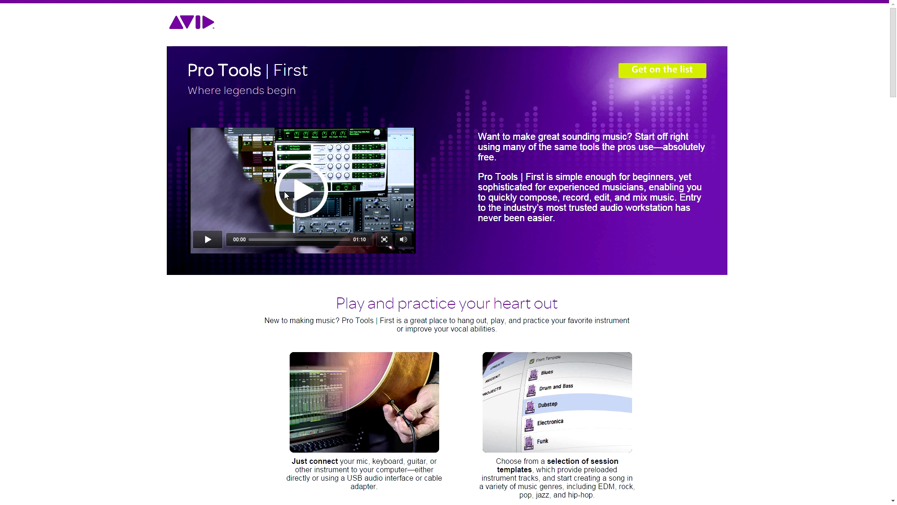
{"action": "mouse_move", "coordinate": [312, 193]}
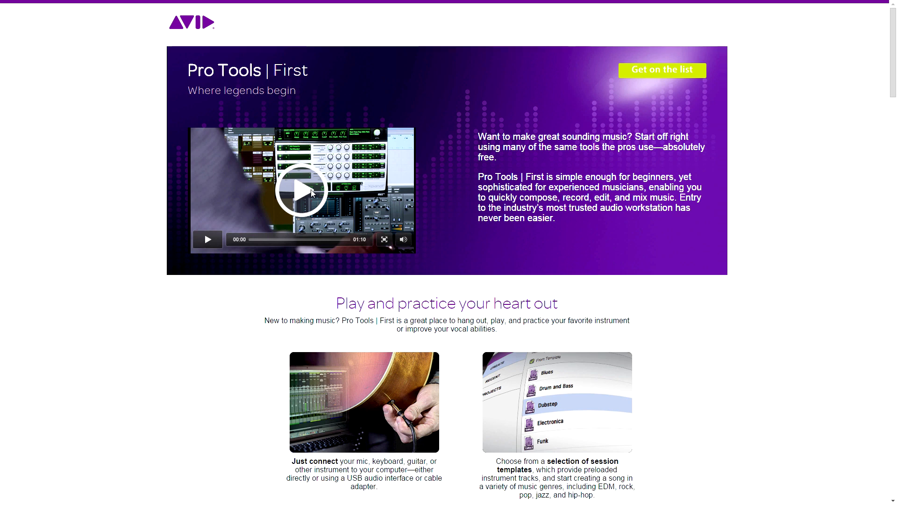
{"action": "mouse_move", "coordinate": [825, 335]}
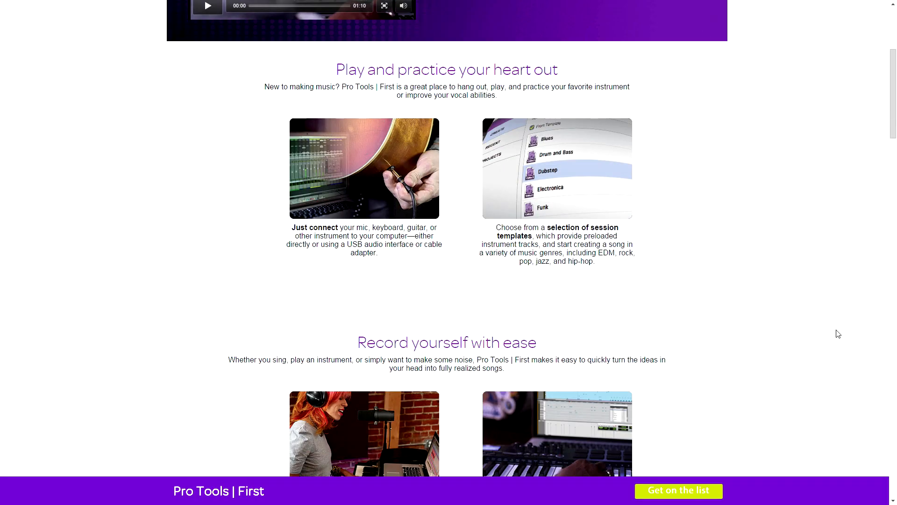
{"action": "scroll", "scroll_direction": "down", "scroll_amount": 3}
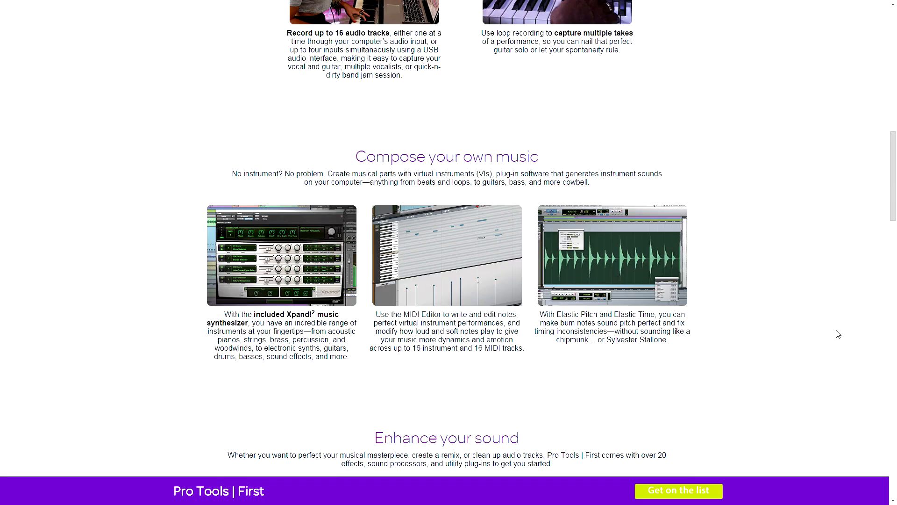
{"action": "scroll", "scroll_direction": "down", "scroll_amount": 3}
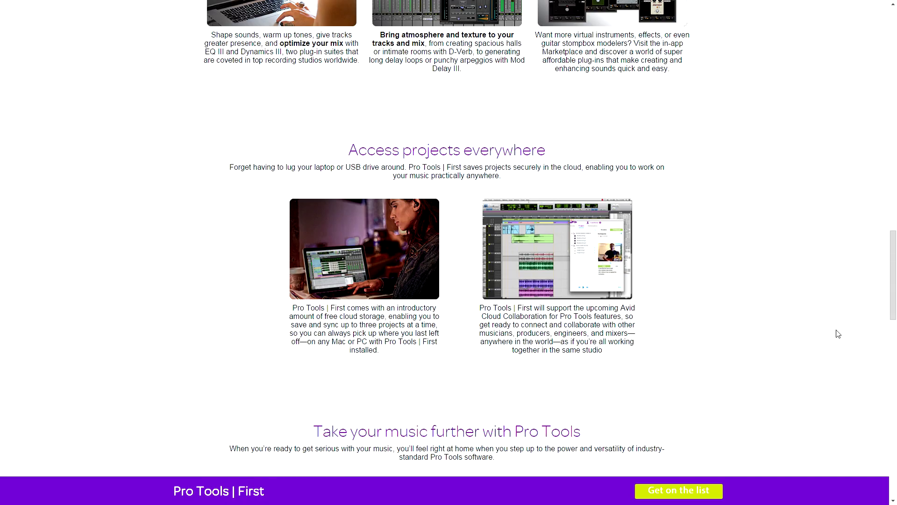
{"action": "scroll", "scroll_direction": "up", "scroll_amount": 3}
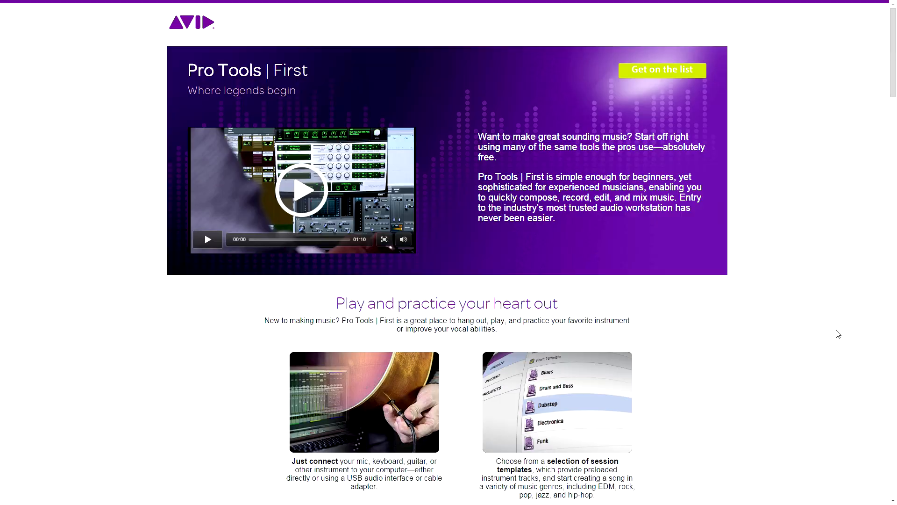
{"action": "mouse_move", "coordinate": [800, 333]}
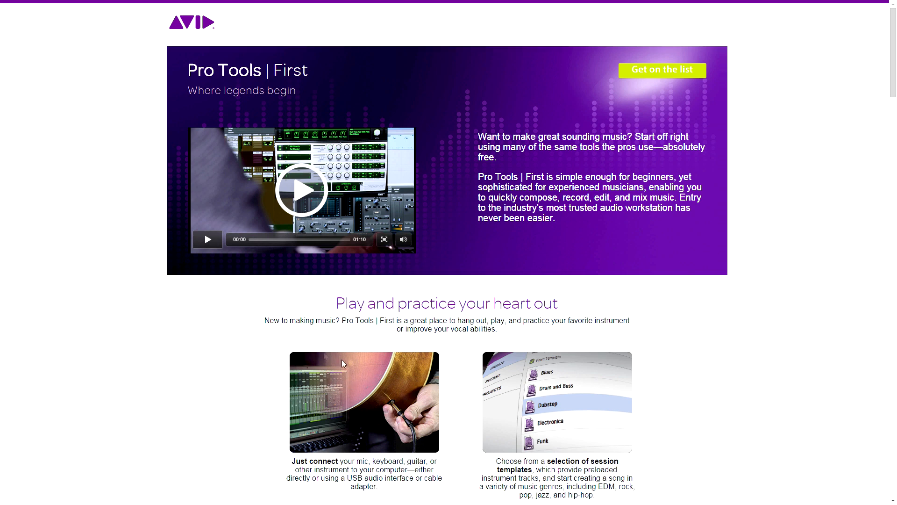
{"action": "mouse_move", "coordinate": [502, 161]}
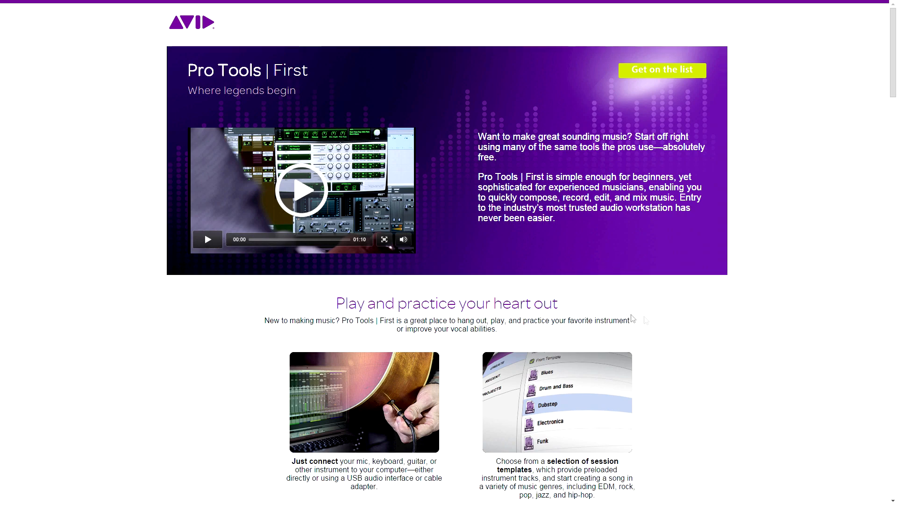
{"action": "scroll", "scroll_direction": "down", "scroll_amount": 3}
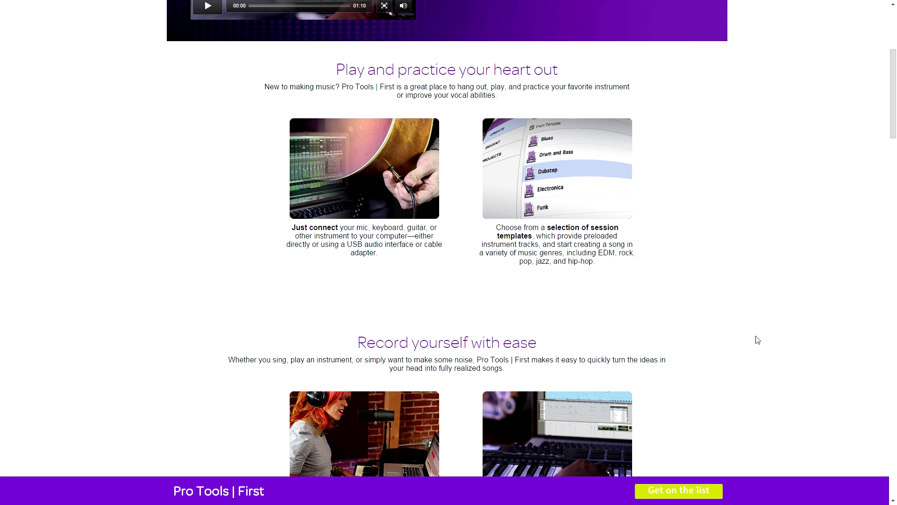
{"action": "scroll", "scroll_direction": "down", "scroll_amount": 3}
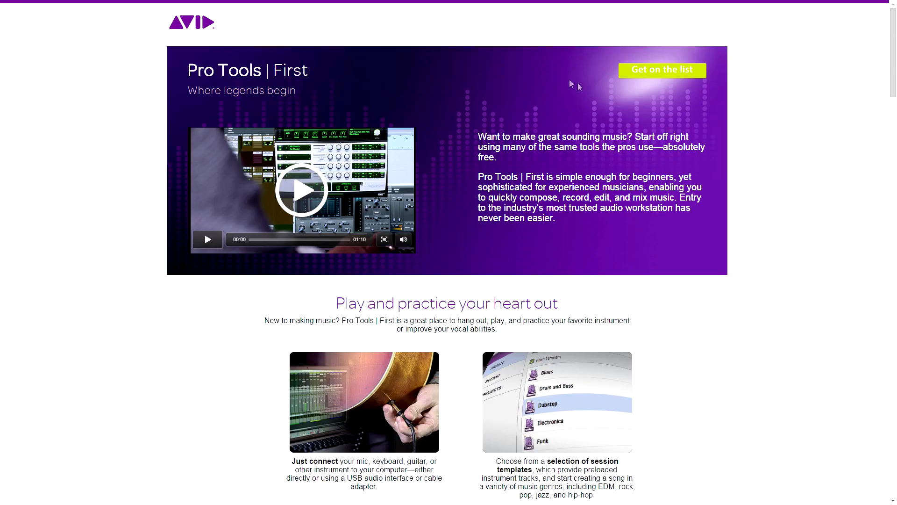
{"action": "mouse_move", "coordinate": [654, 89]}
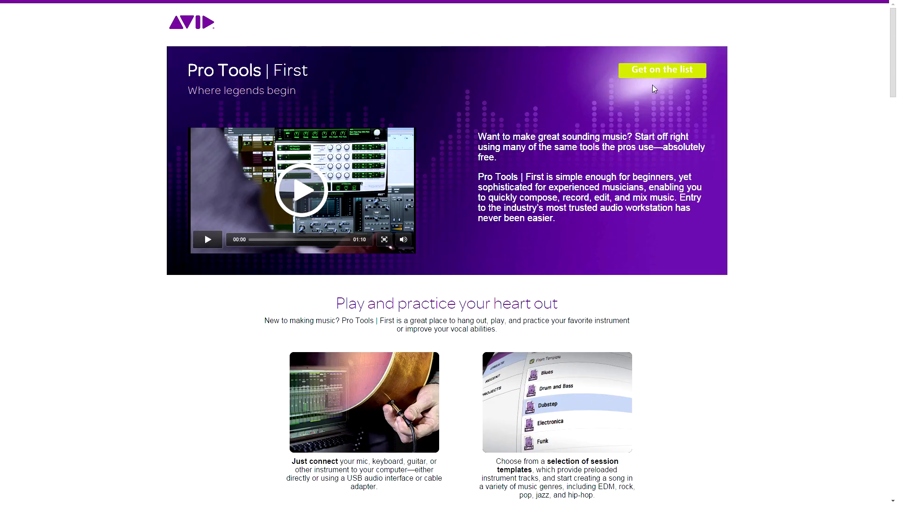
{"action": "mouse_move", "coordinate": [666, 85]}
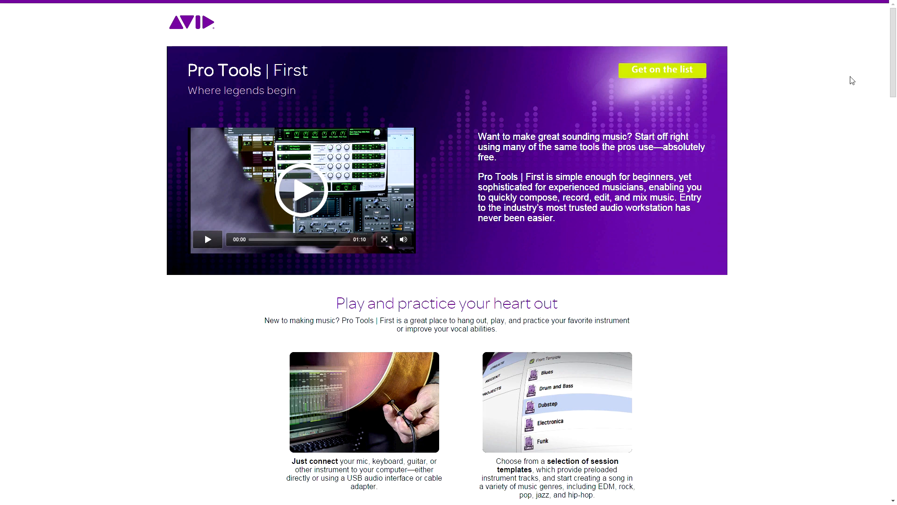
{"action": "scroll", "scroll_direction": "down", "scroll_amount": 3}
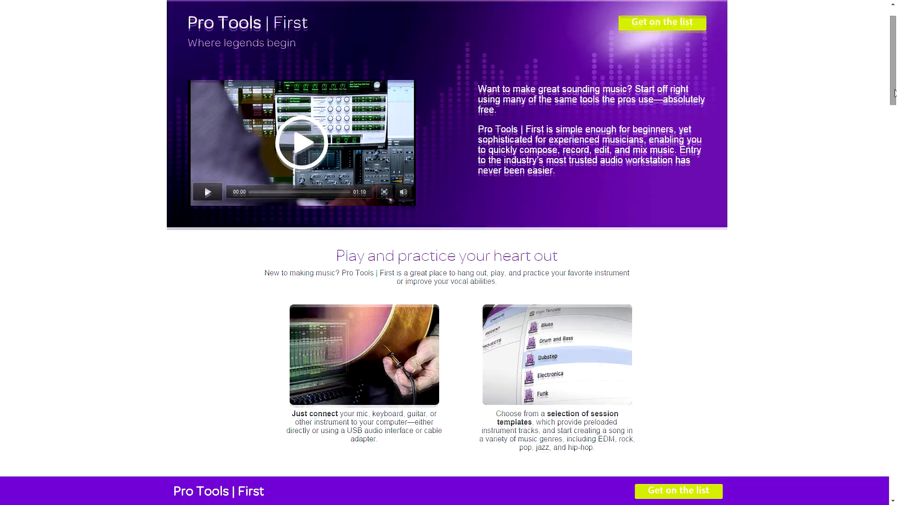
{"action": "scroll", "scroll_direction": "down", "scroll_amount": 3}
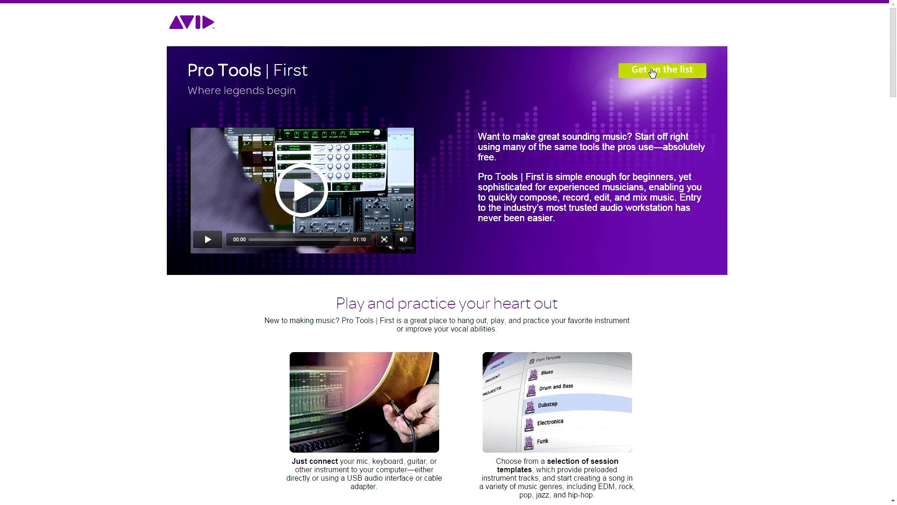
{"action": "left_click", "coordinate": [662, 70]}
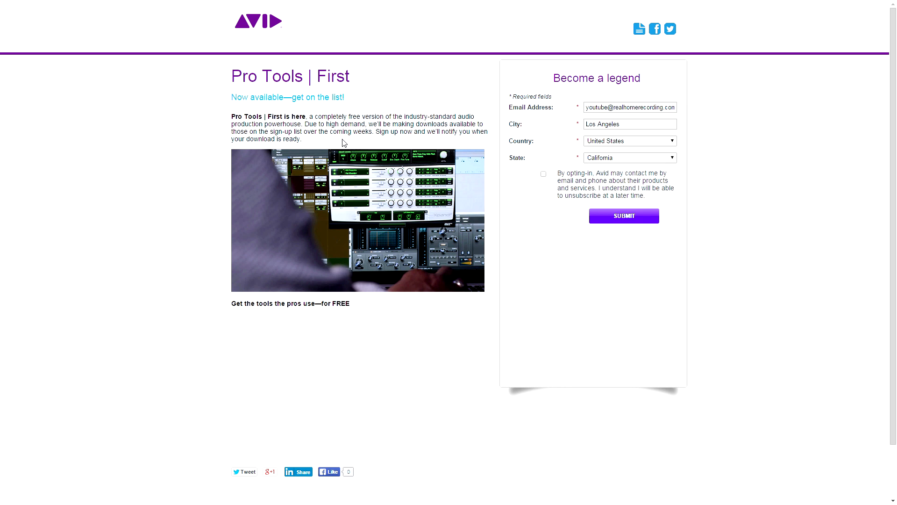
{"action": "mouse_move", "coordinate": [746, 178]}
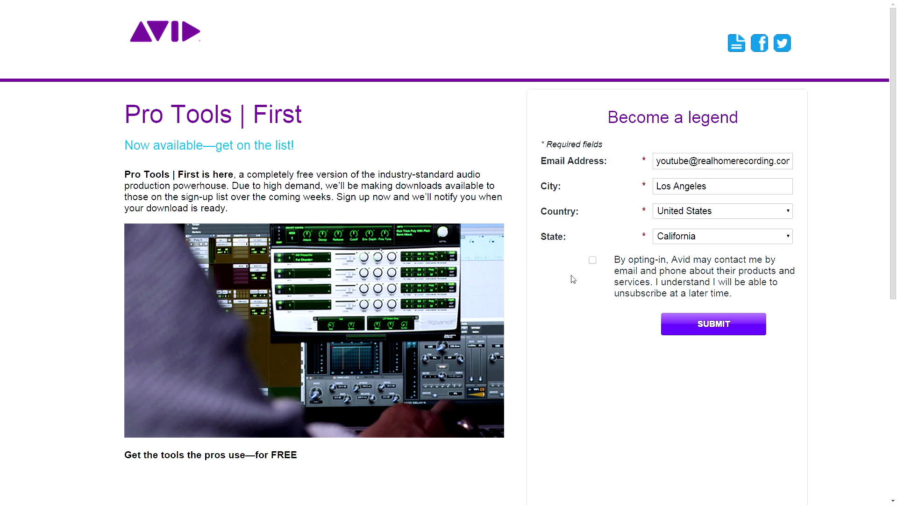
{"action": "mouse_move", "coordinate": [288, 219]}
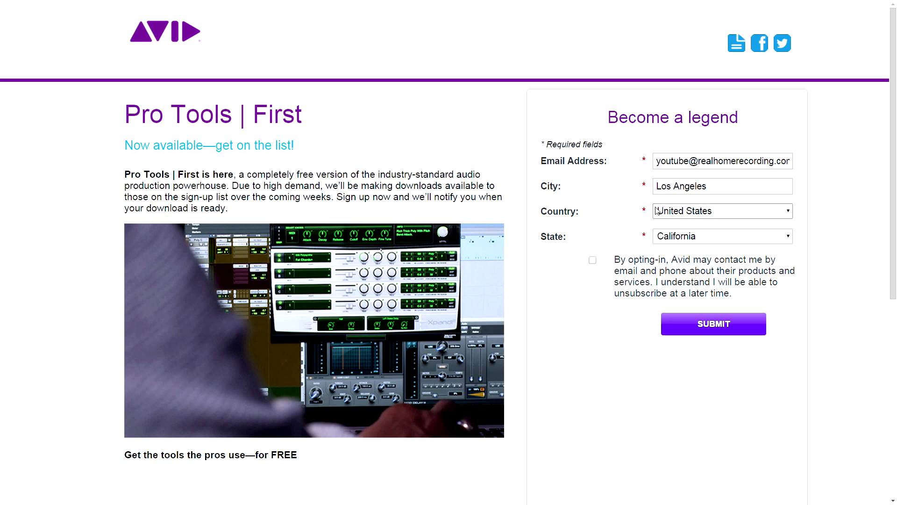
{"action": "mouse_move", "coordinate": [803, 229]}
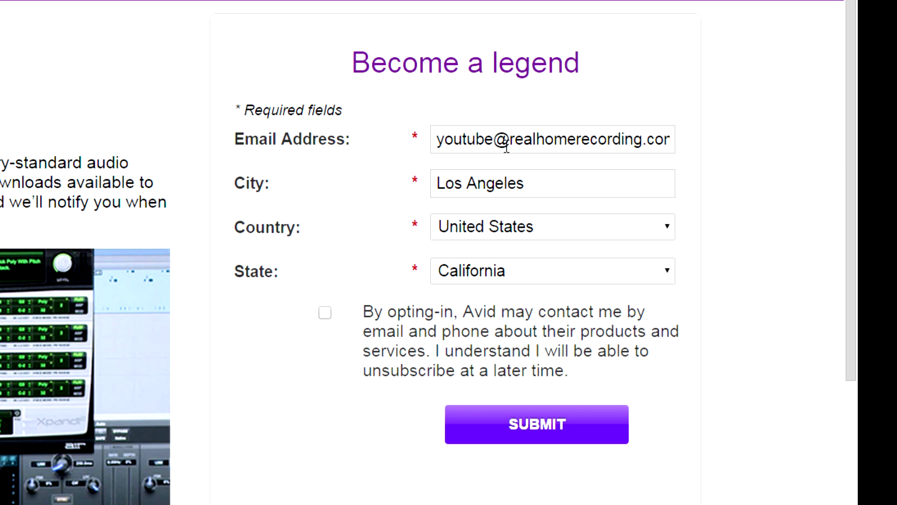
{"action": "mouse_move", "coordinate": [531, 193]}
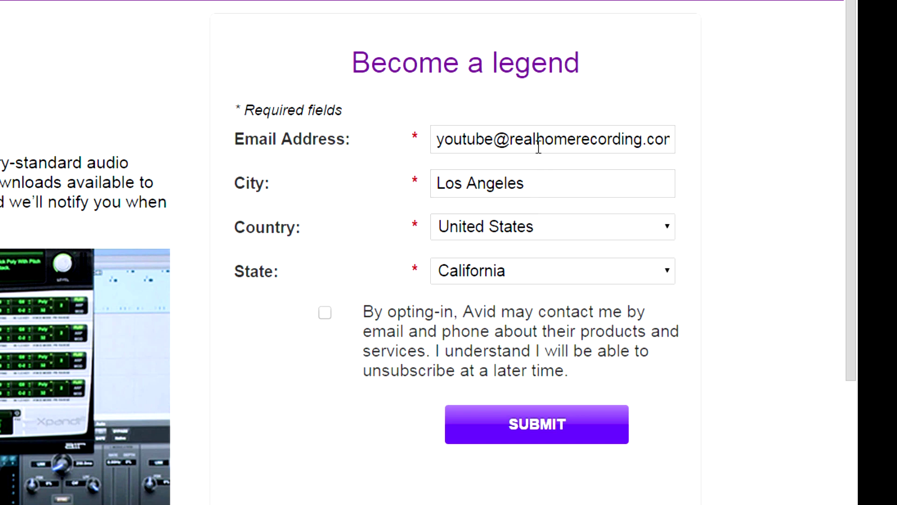
{"action": "mouse_move", "coordinate": [481, 197]}
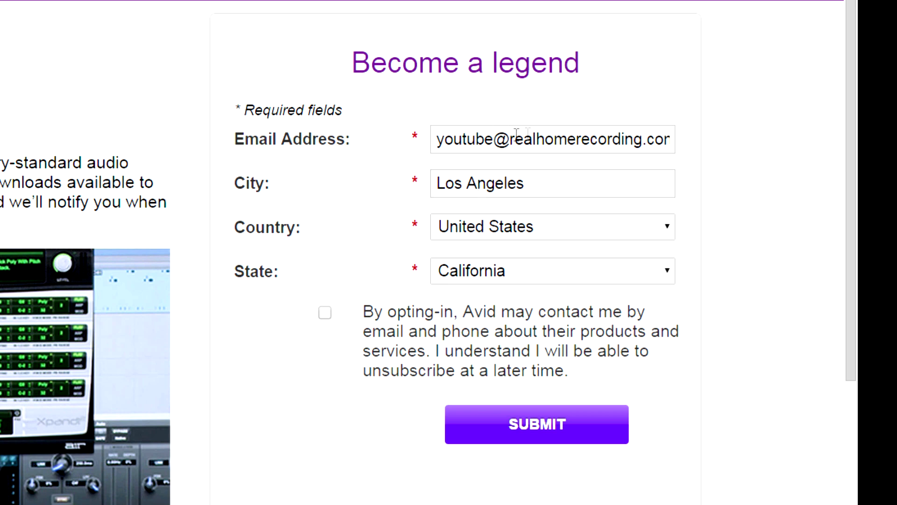
{"action": "left_click", "coordinate": [552, 139]}
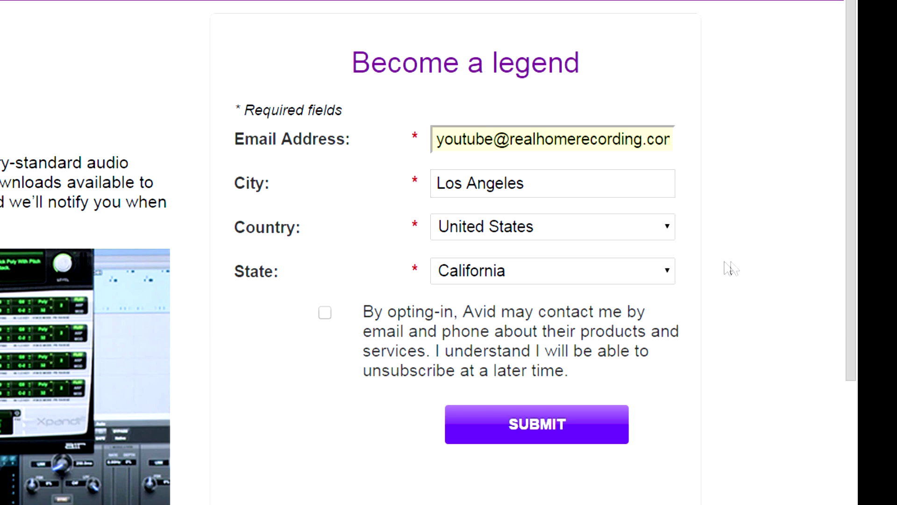
{"action": "mouse_move", "coordinate": [638, 291]}
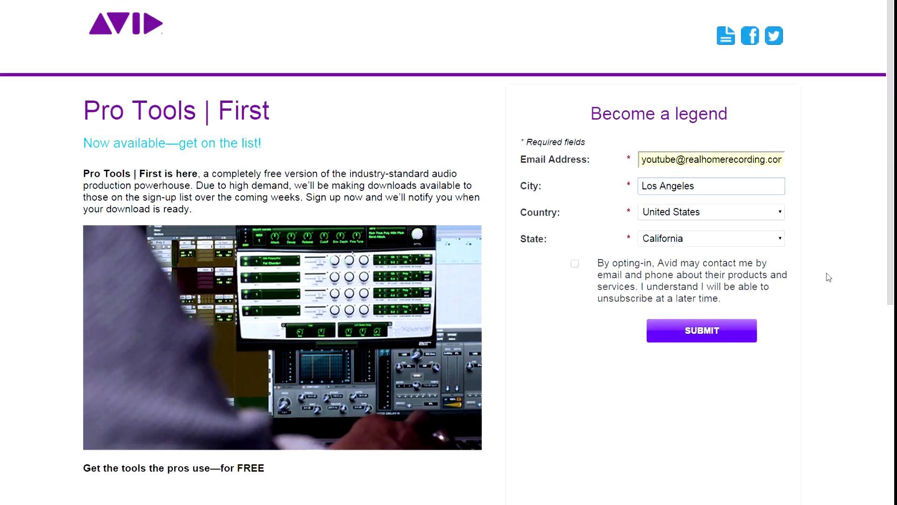
{"action": "scroll", "scroll_direction": "down", "scroll_amount": 3}
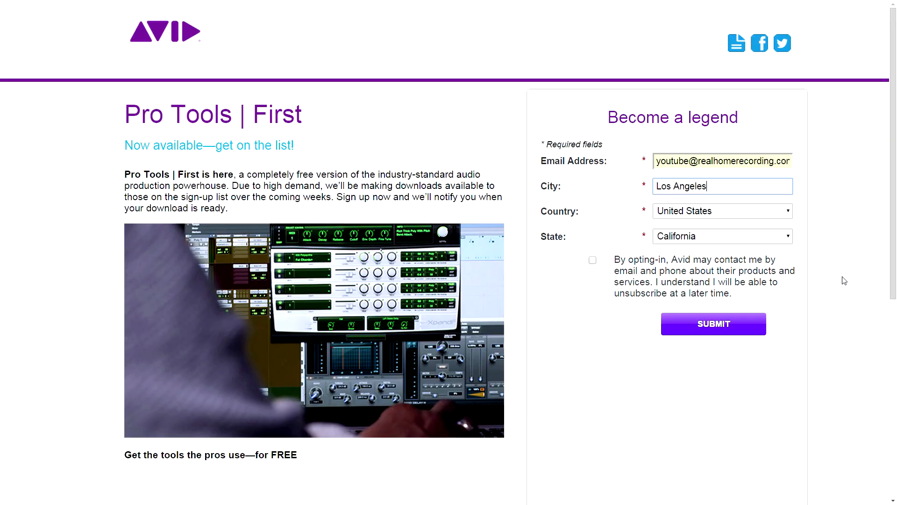
{"action": "scroll", "scroll_direction": "down", "scroll_amount": 3}
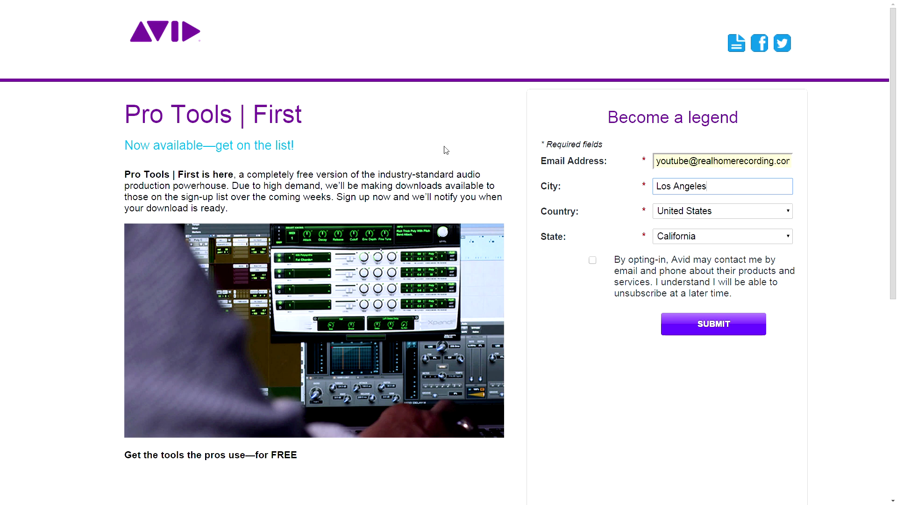
{"action": "mouse_move", "coordinate": [283, 217]}
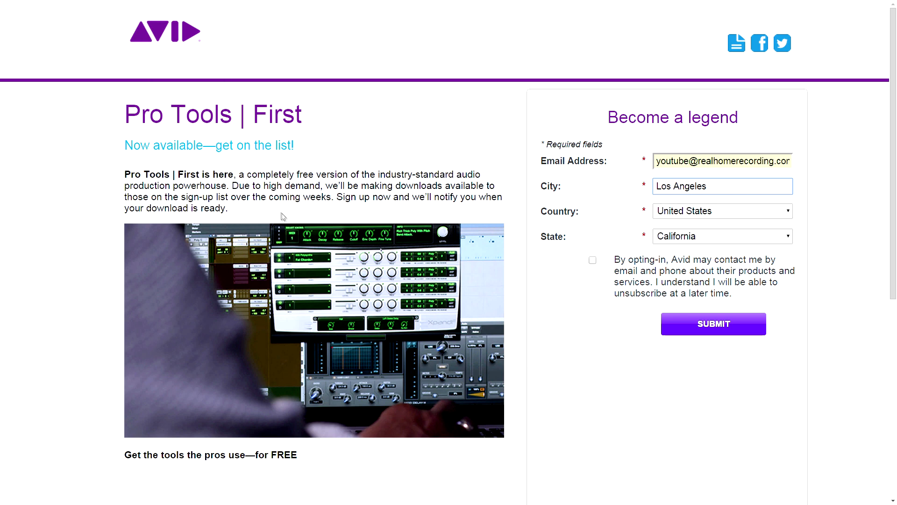
{"action": "mouse_move", "coordinate": [248, 214]}
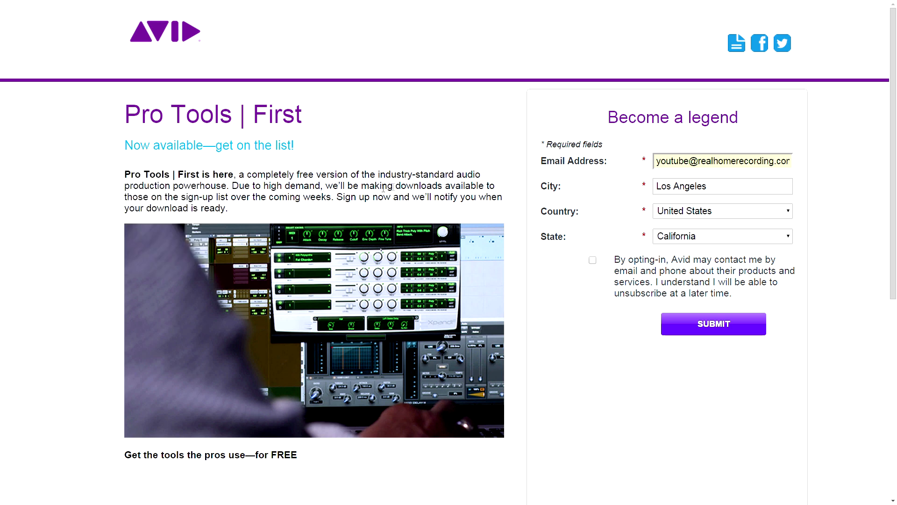
{"action": "mouse_move", "coordinate": [285, 213]}
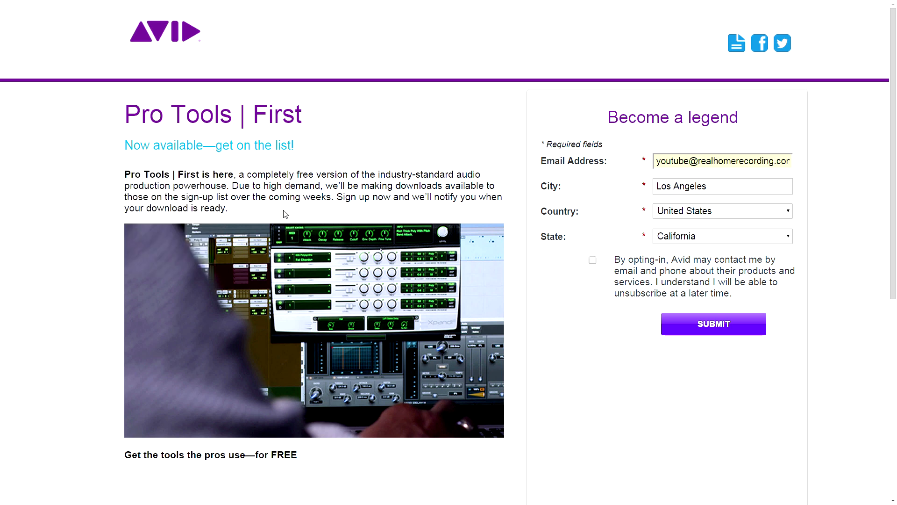